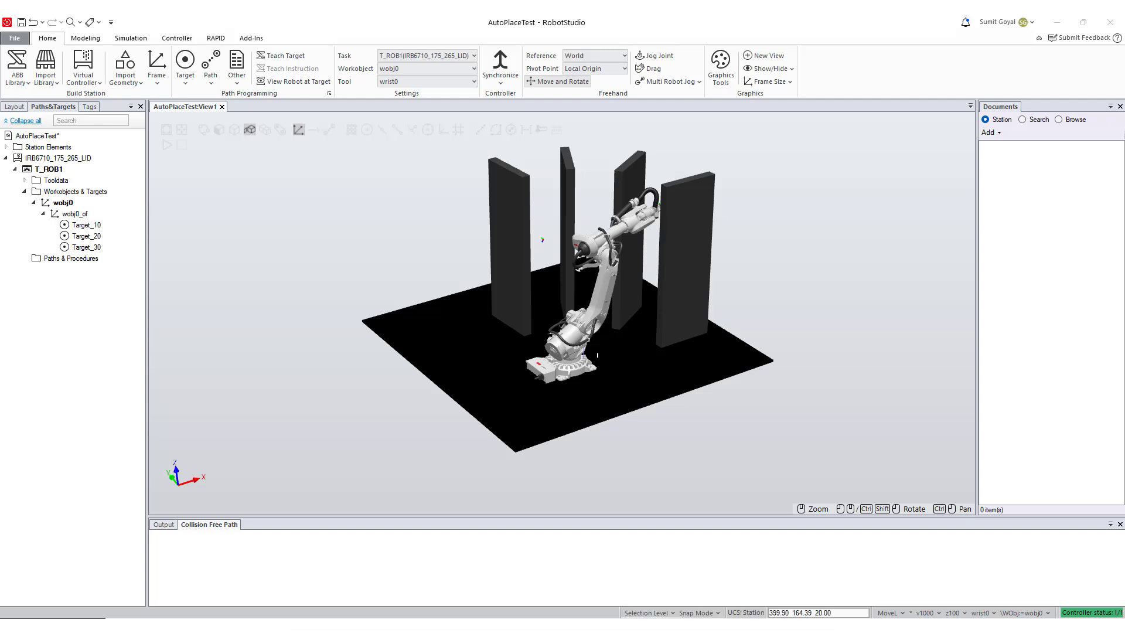
# Step: Select Target_10 through Target_30 together in the Paths&Targets browser
pyautogui.click(87, 235)
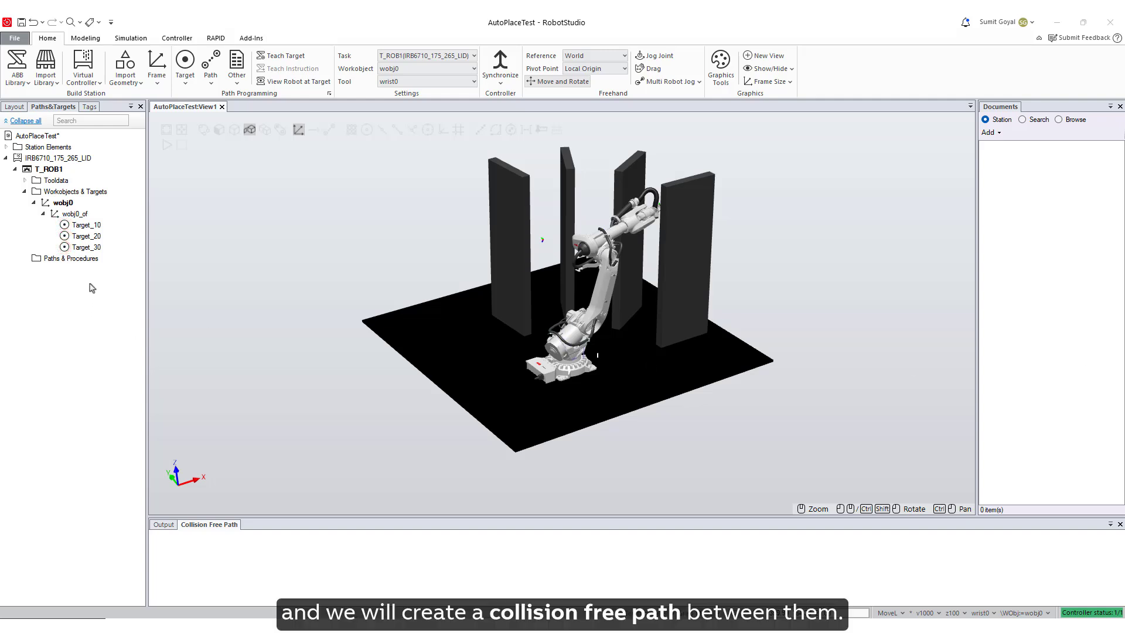
pyautogui.click(89, 224)
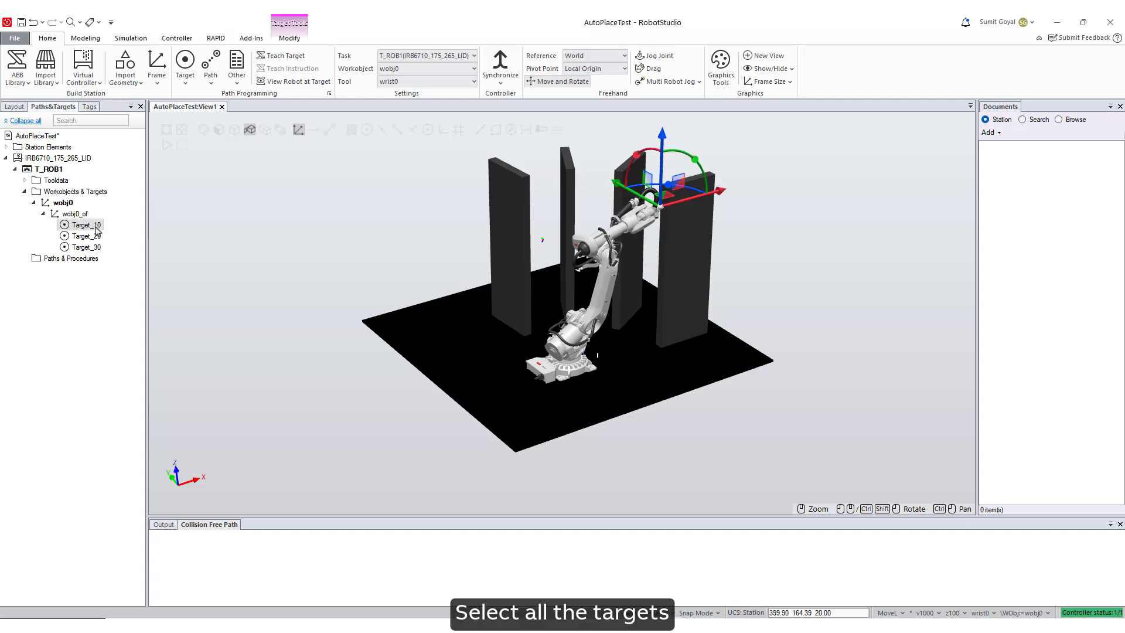
pyautogui.click(83, 247)
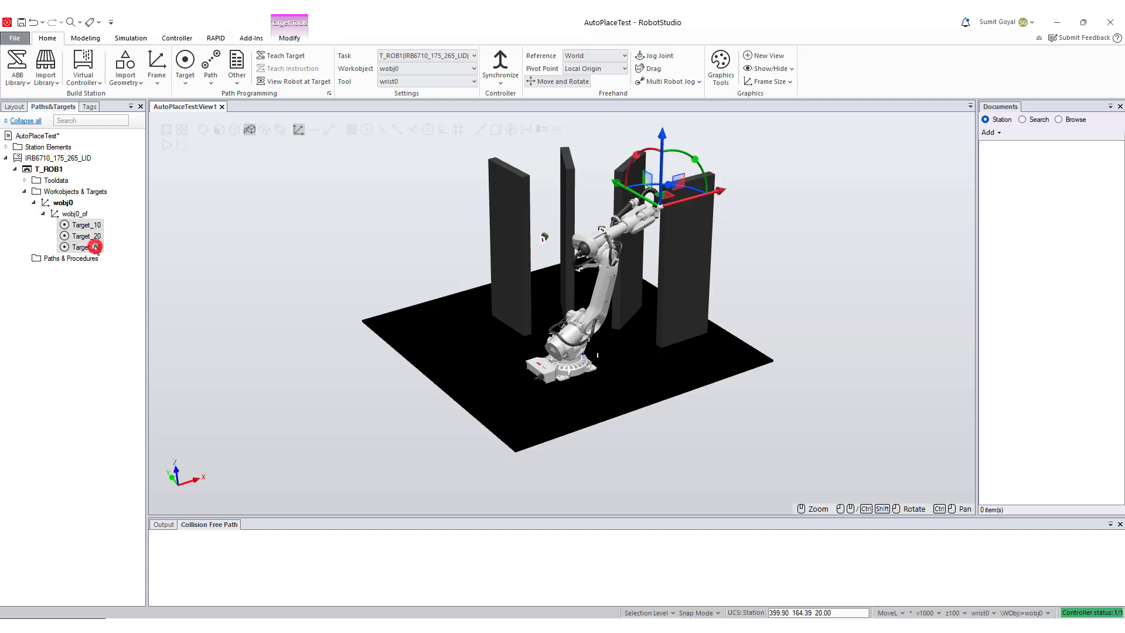
# Step: Create a collision-free path from the selected Target_10, Target_20 and Target_30
pyautogui.rightClick(80, 246)
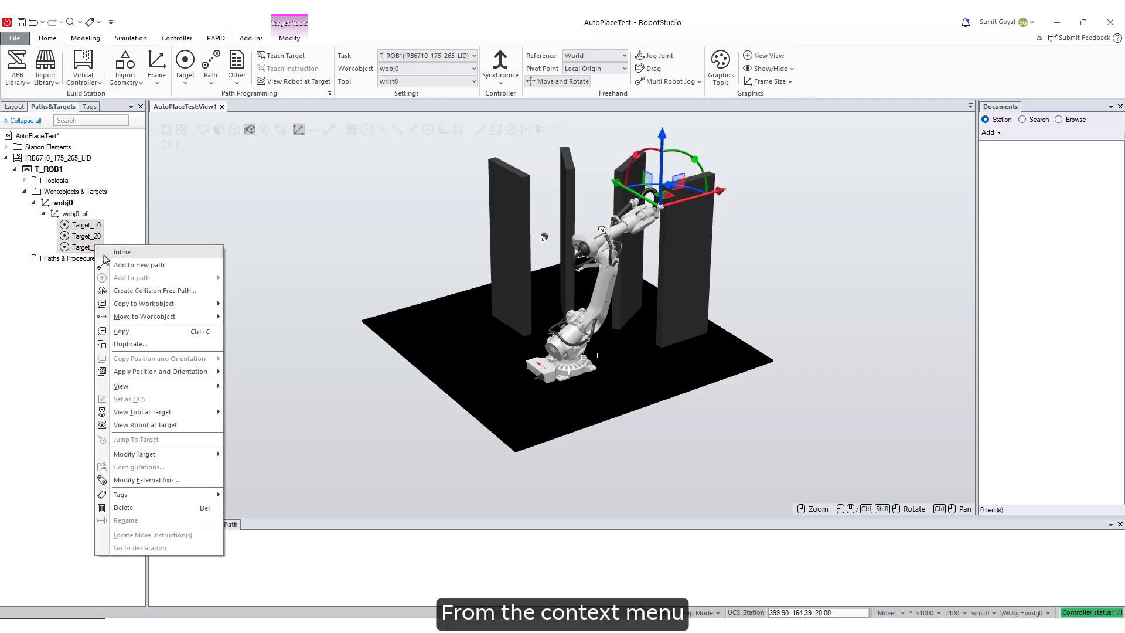
pyautogui.moveTo(154, 291)
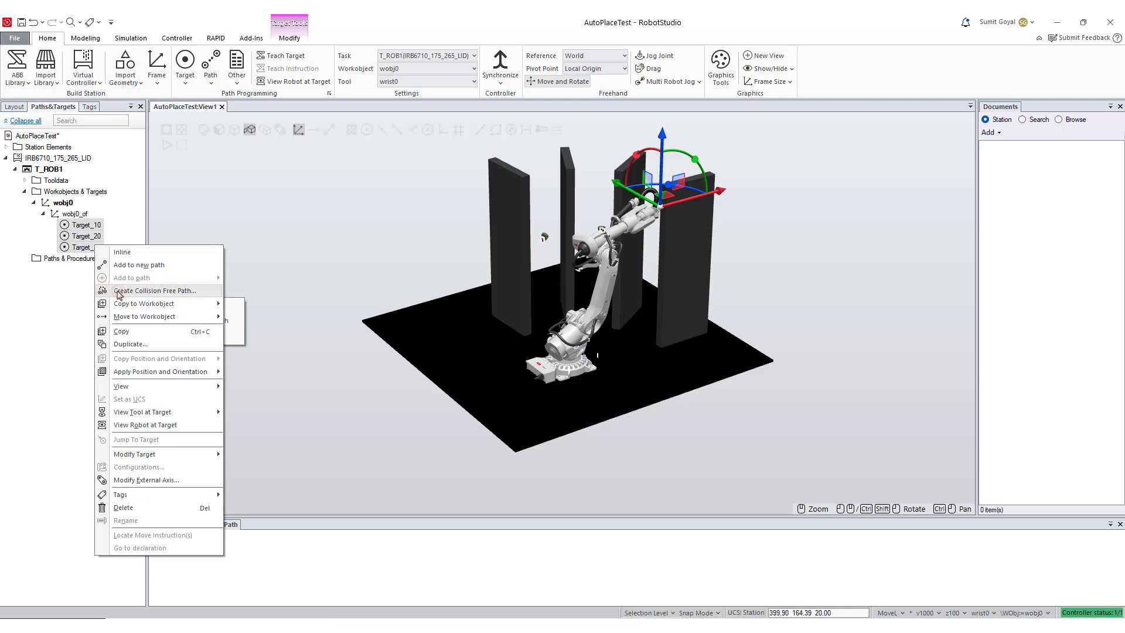
pyautogui.click(152, 291)
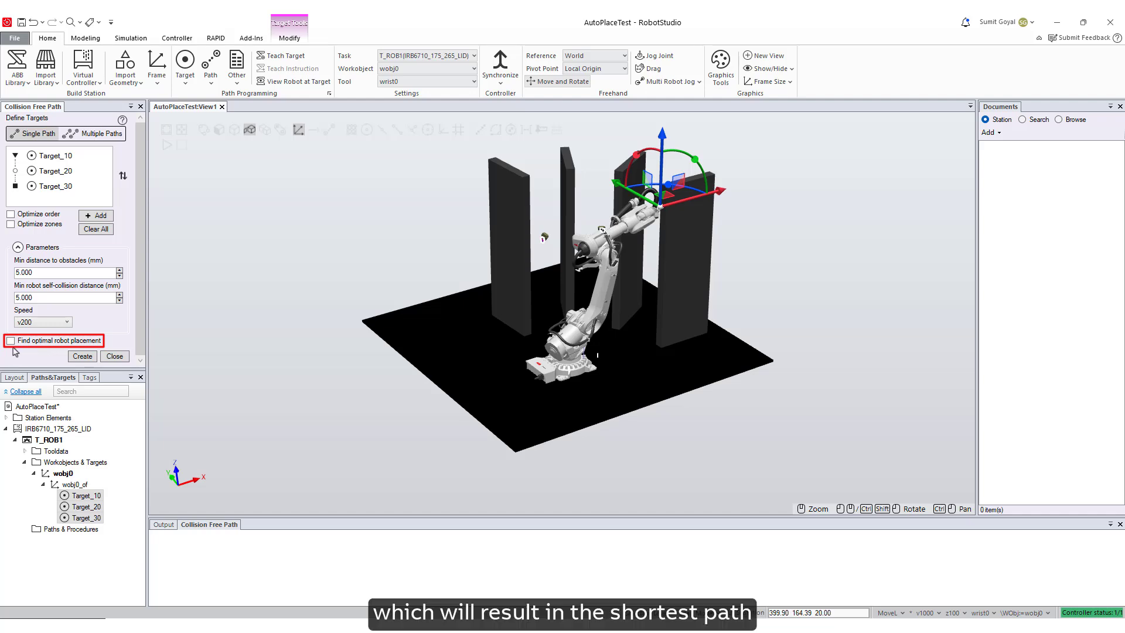
# Step: Check Find optimal robot placement to open the Optimize Placement settings
pyautogui.click(10, 340)
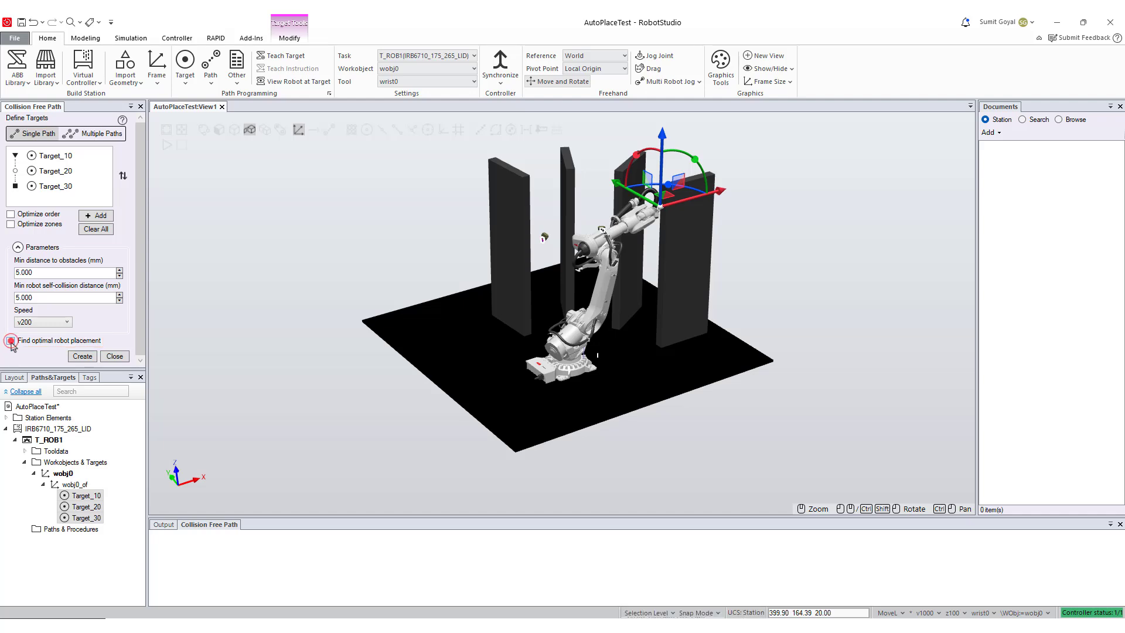
pyautogui.click(10, 339)
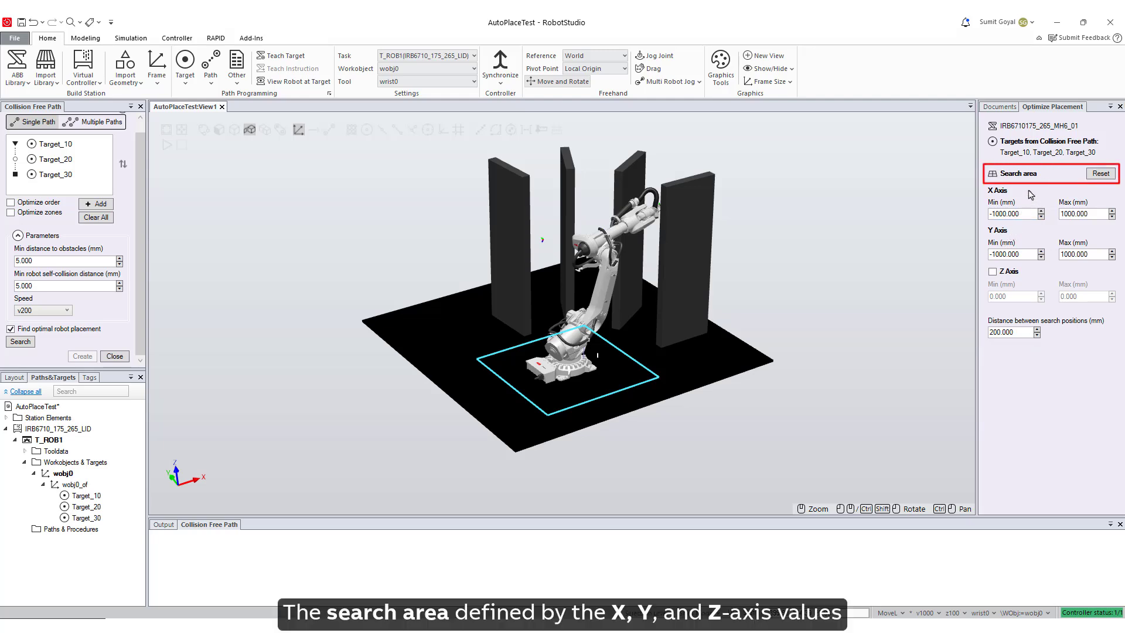
# Step: Adjust the X/Y search limits and enable the Z axis with a 100 mm maximum
pyautogui.click(1038, 215)
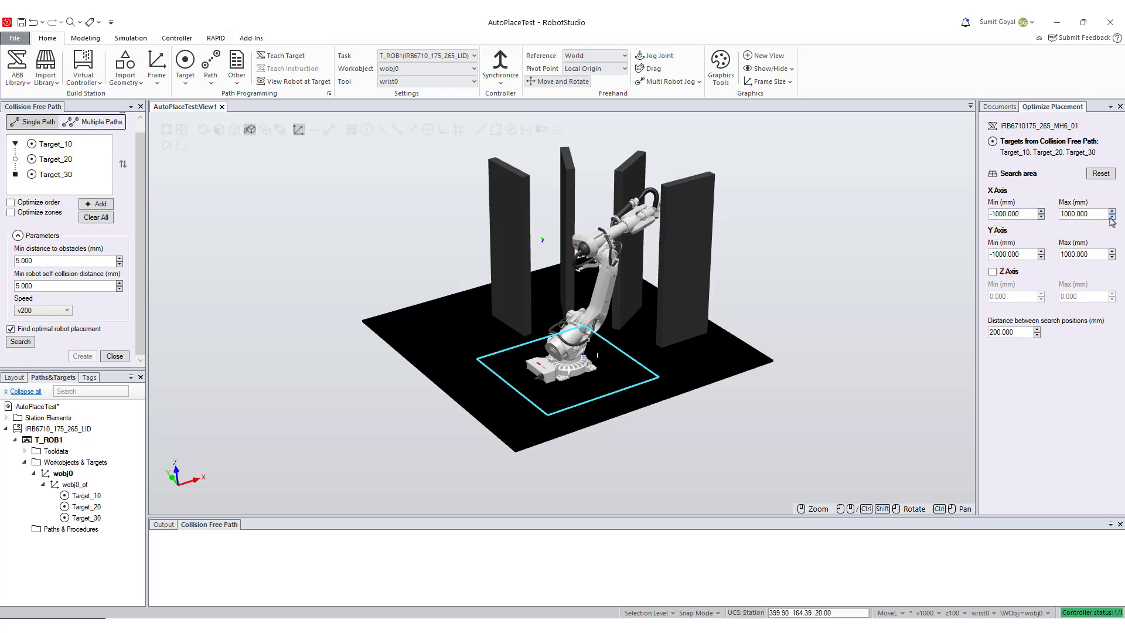
pyautogui.click(1041, 256)
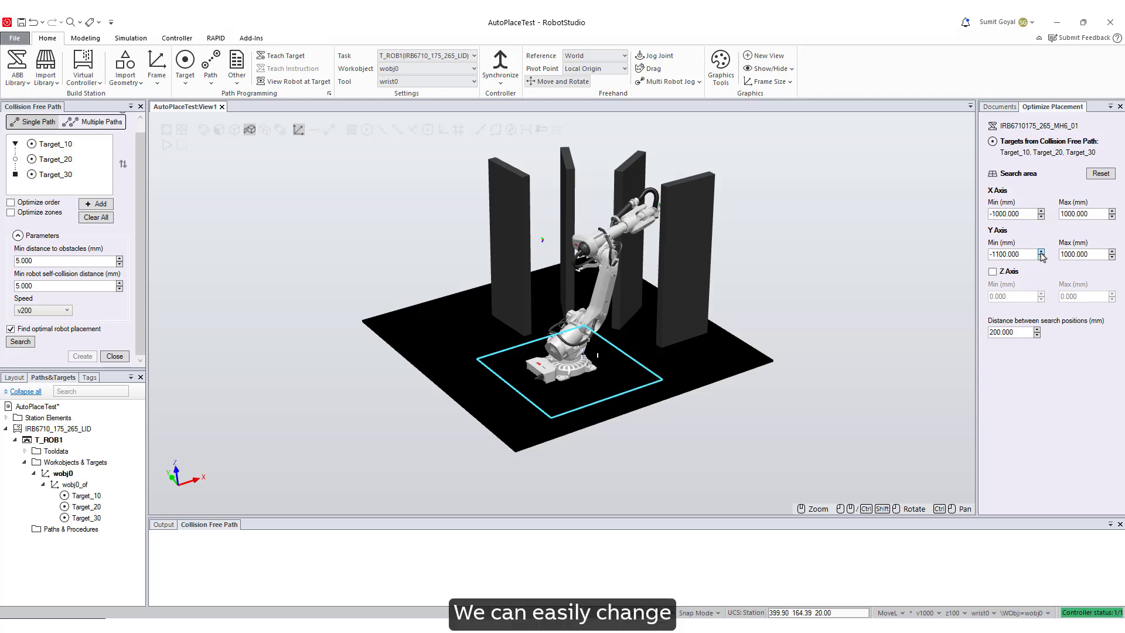
pyautogui.click(1112, 257)
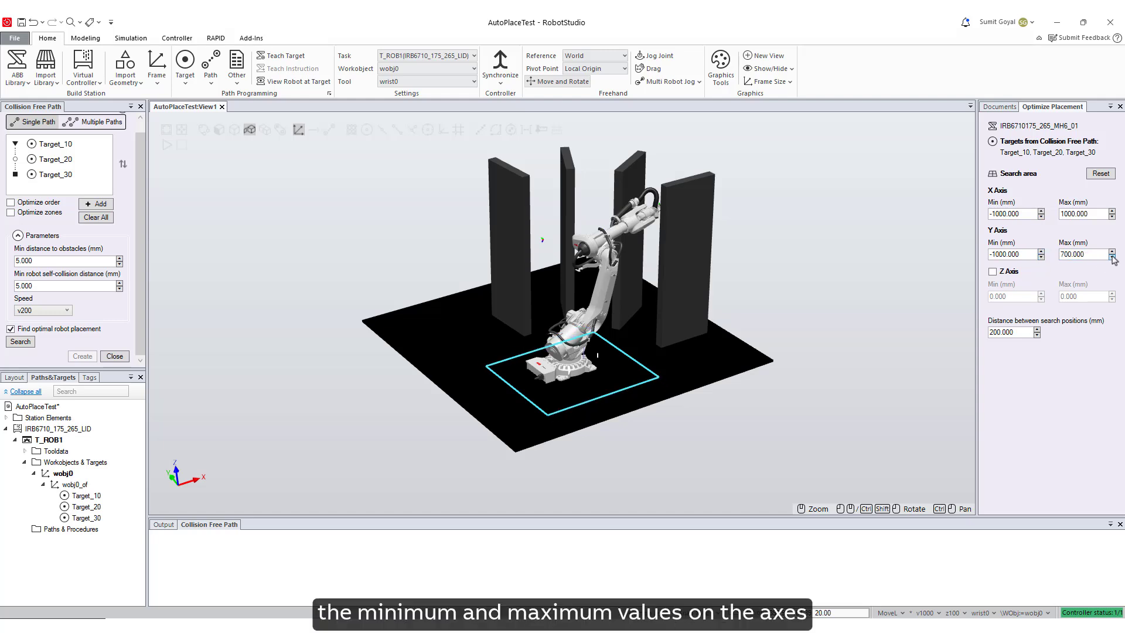
pyautogui.click(991, 271)
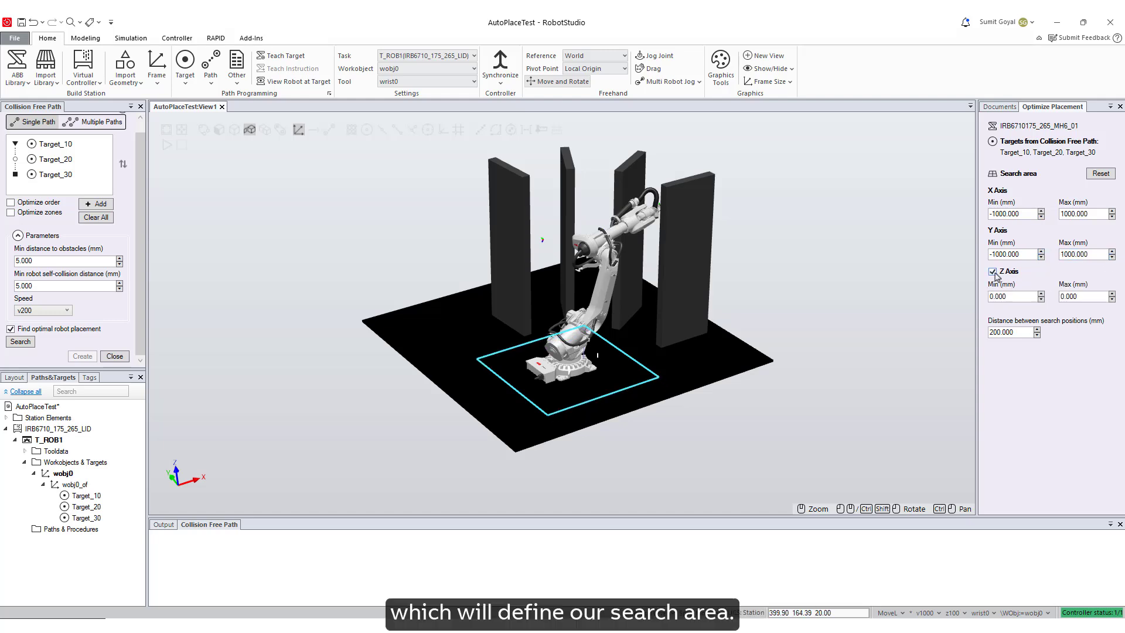
pyautogui.click(1112, 293)
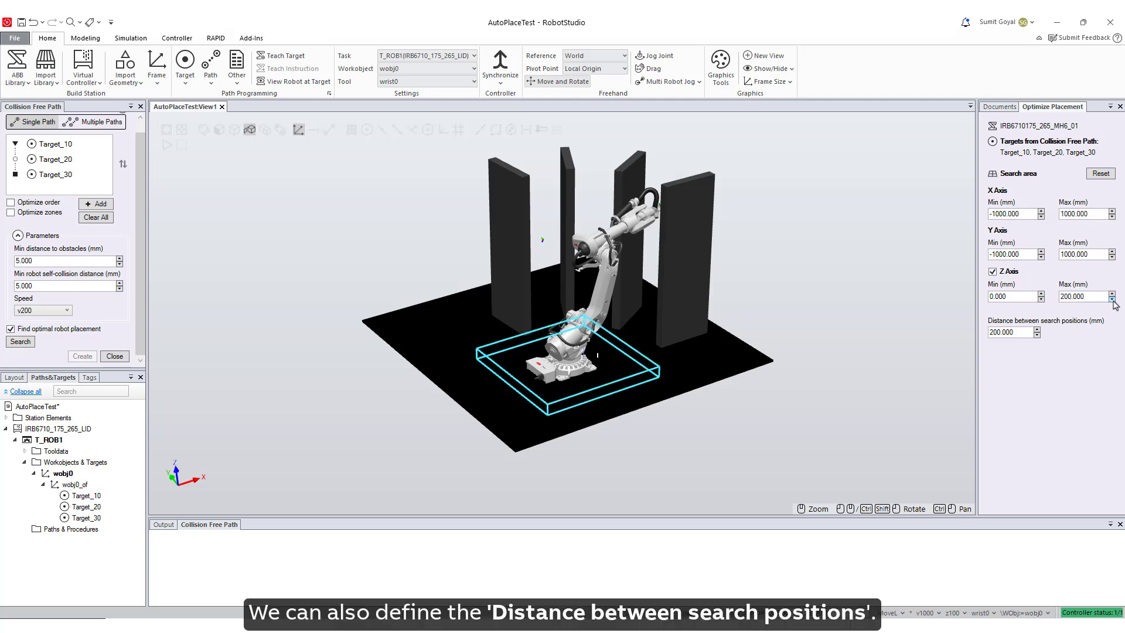
pyautogui.click(1115, 299)
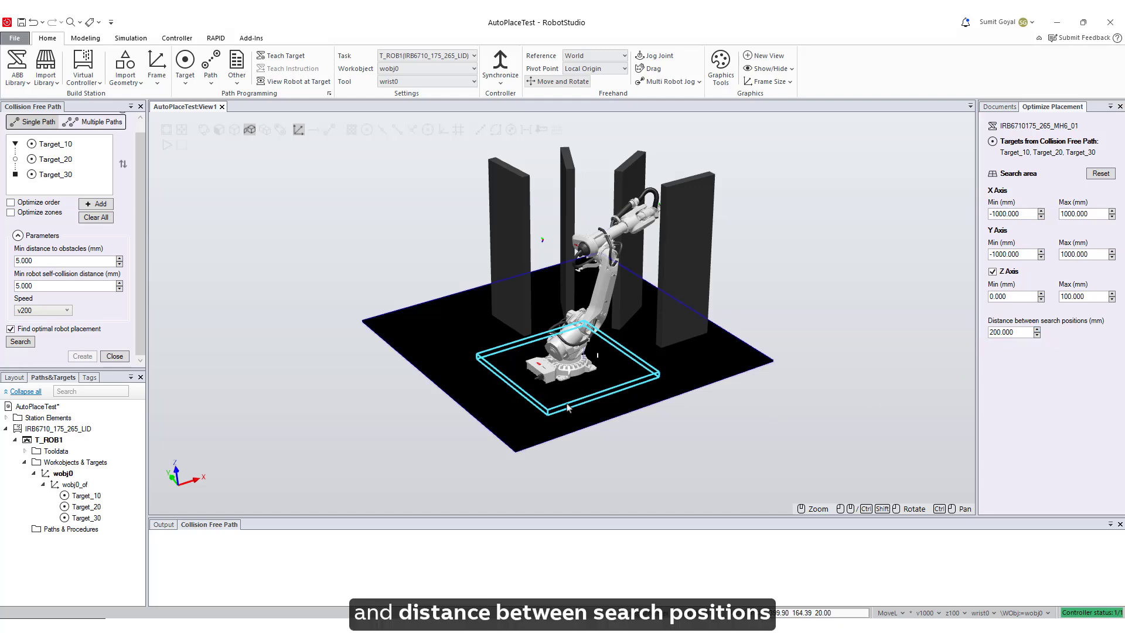
pyautogui.click(20, 341)
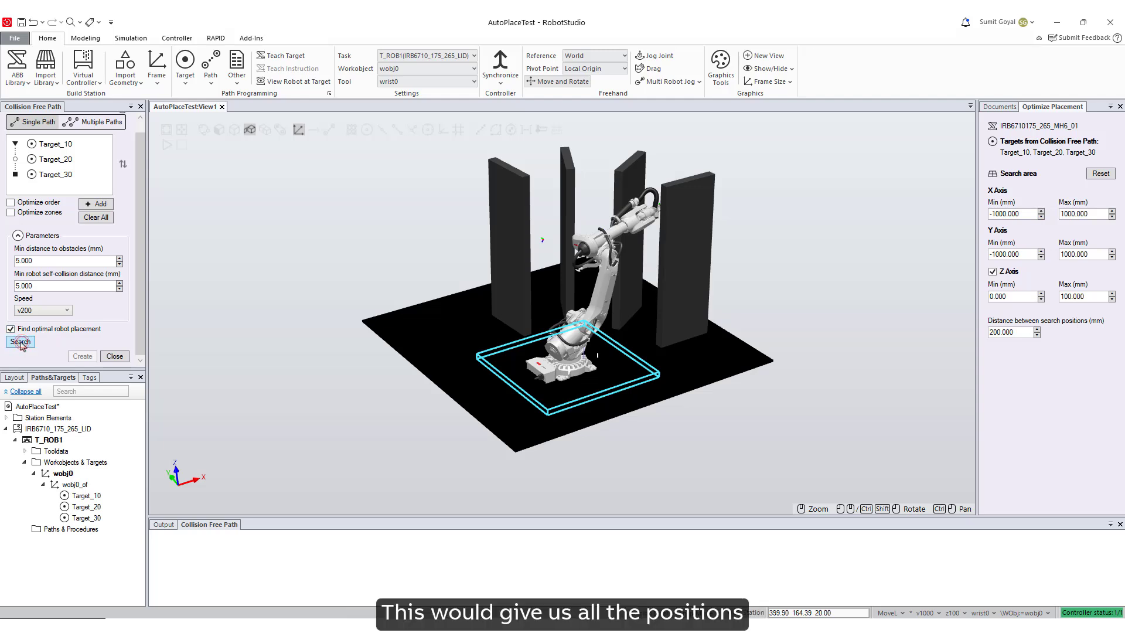
# Step: Run the placement search to find and display the robot's best base position
pyautogui.click(20, 342)
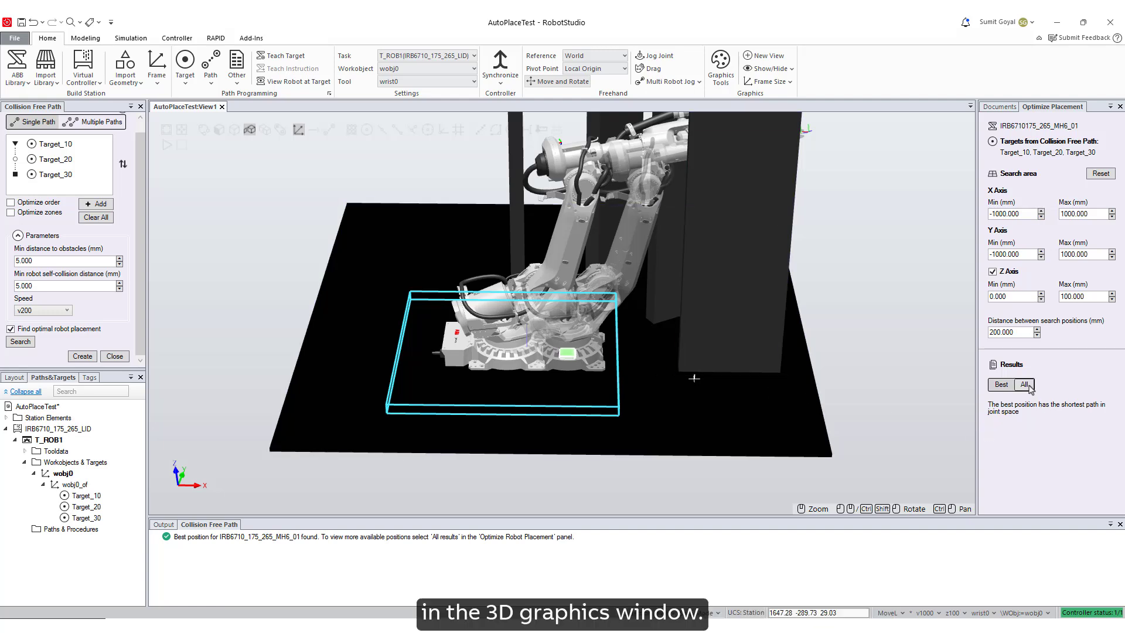
# Step: Show all valid candidate base positions under Results, with the path-length legend
pyautogui.click(1024, 384)
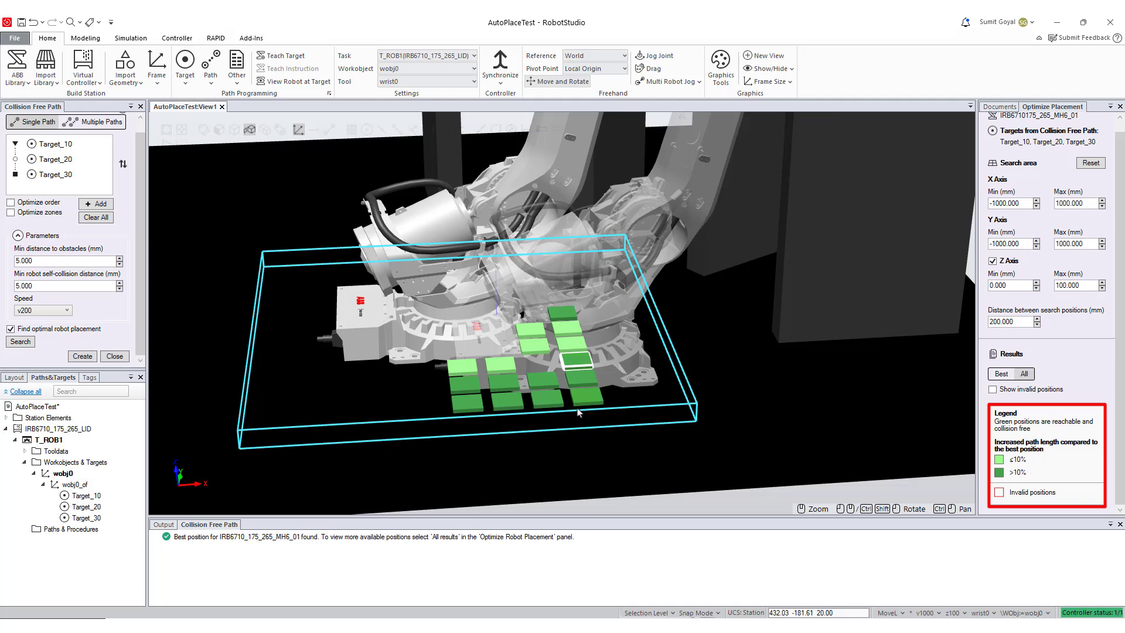
pyautogui.click(462, 402)
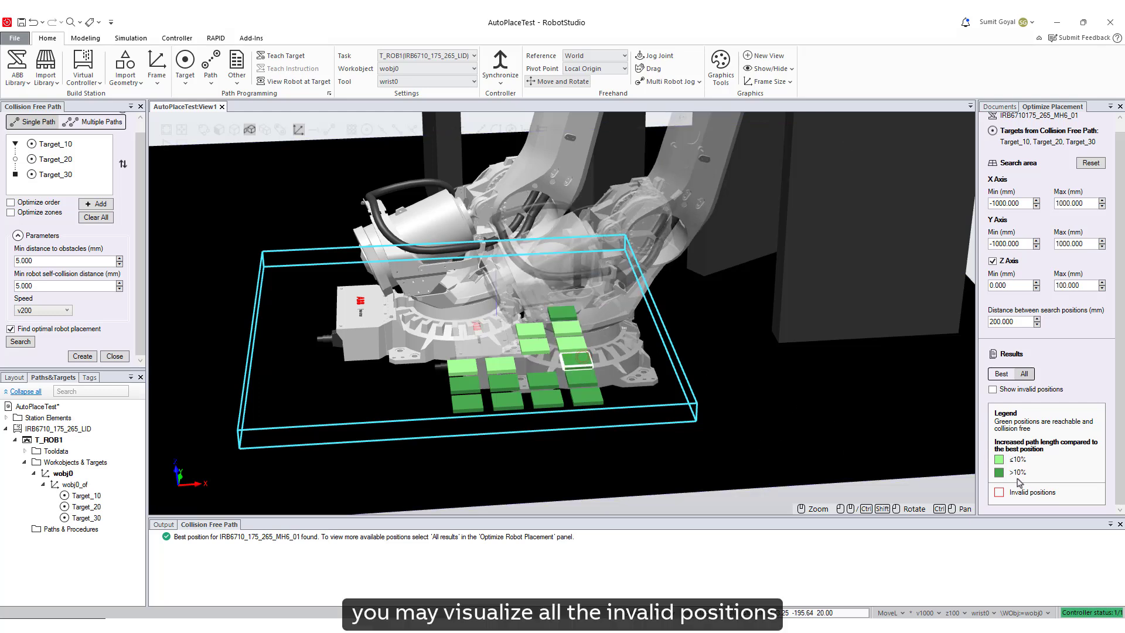
# Step: Toggle Show invalid positions, then switch Results back to Best only
pyautogui.click(992, 389)
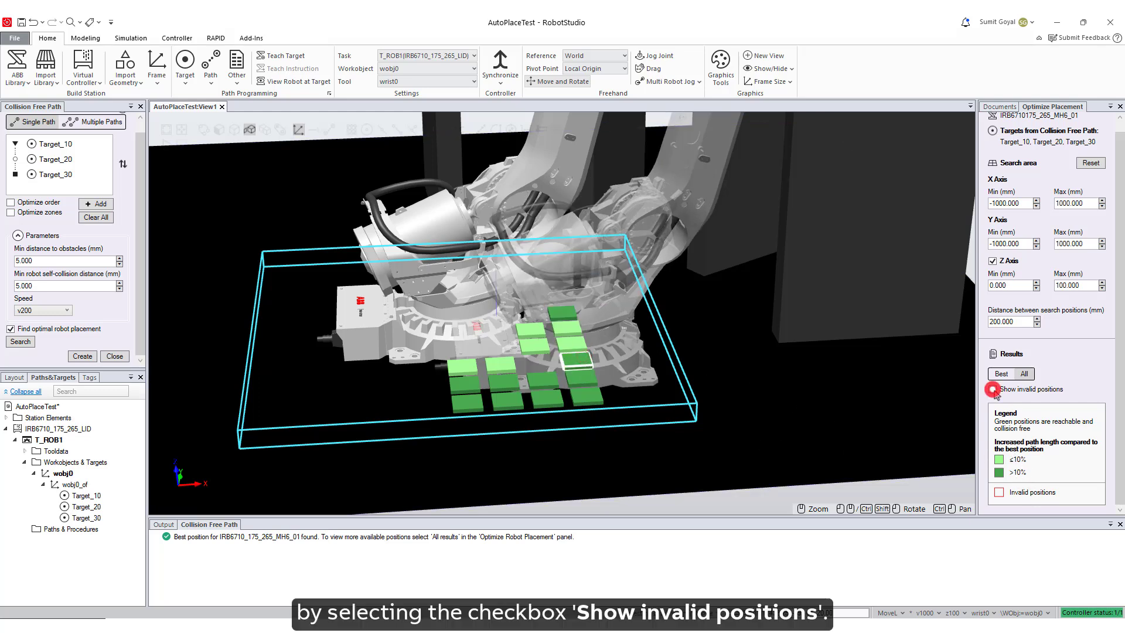
pyautogui.click(993, 389)
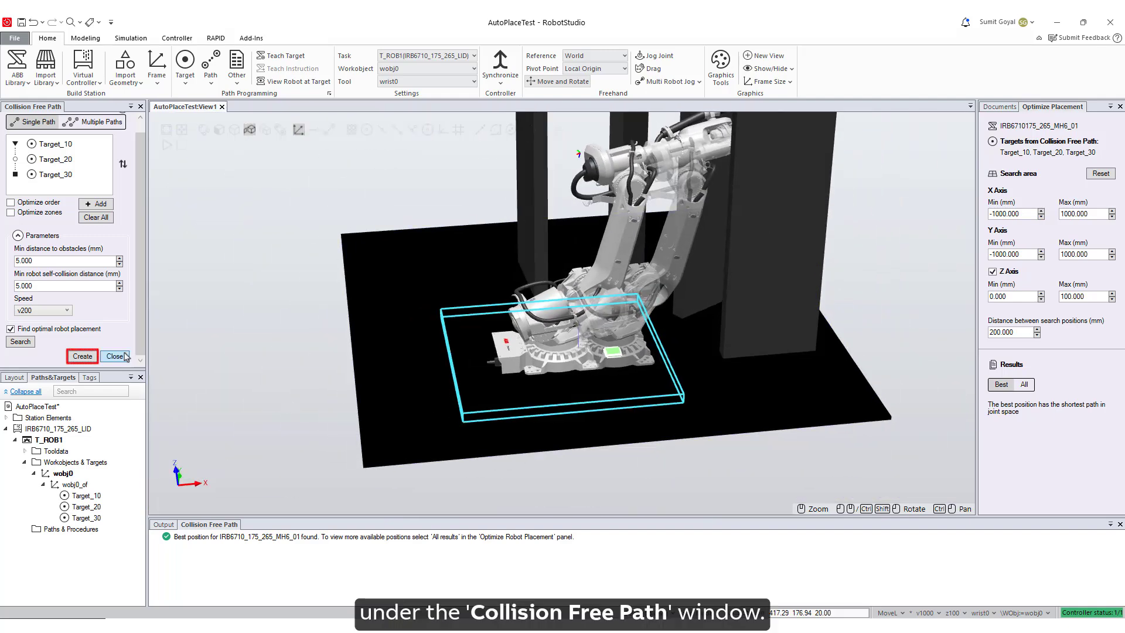
# Step: Create Path_10, moving the task frame and keeping stationary RAPID objects in place
pyautogui.click(81, 356)
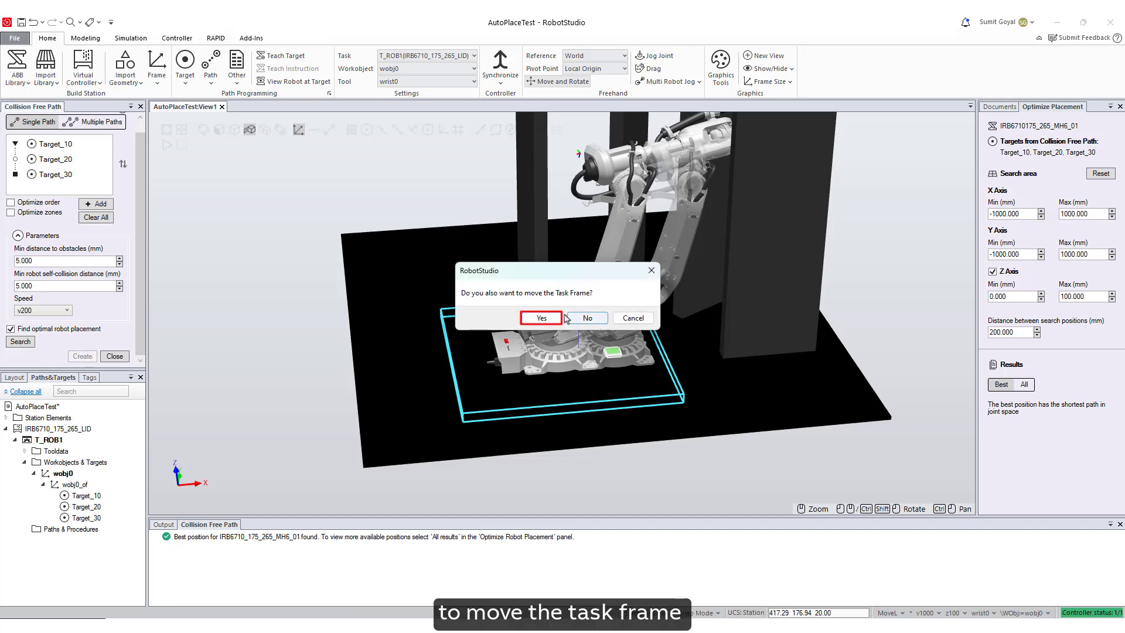
pyautogui.click(540, 317)
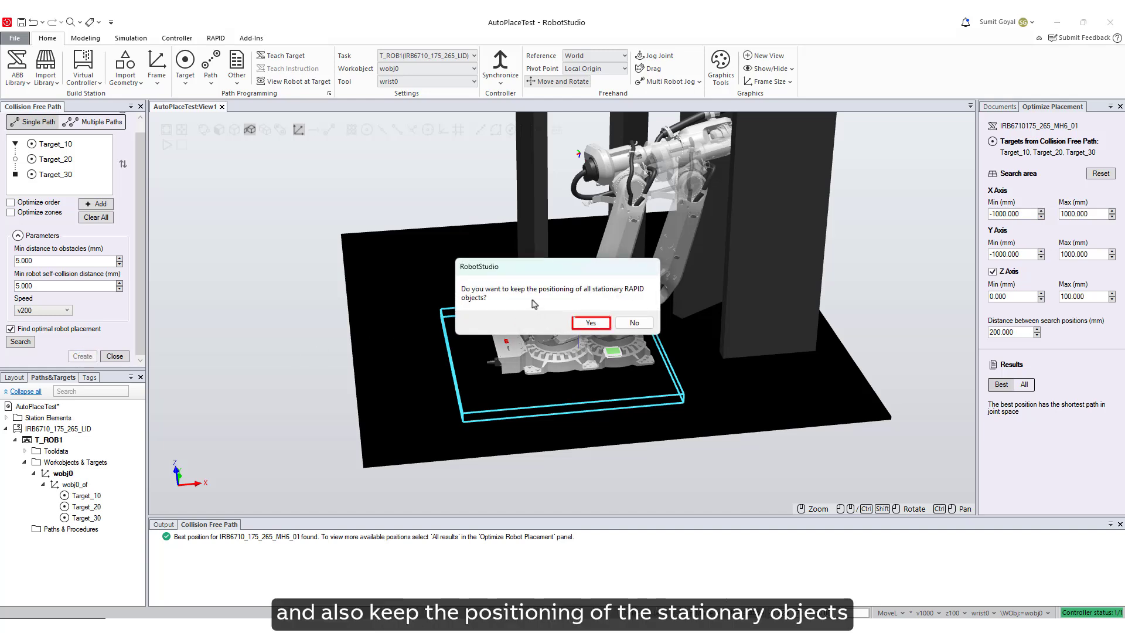
pyautogui.click(590, 322)
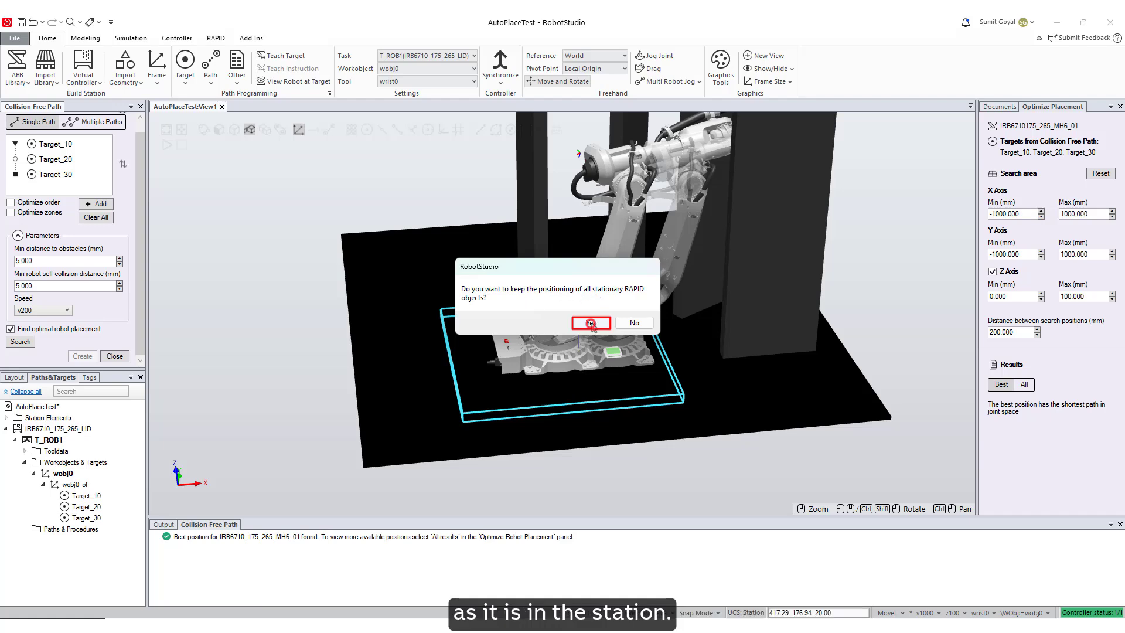
pyautogui.click(589, 323)
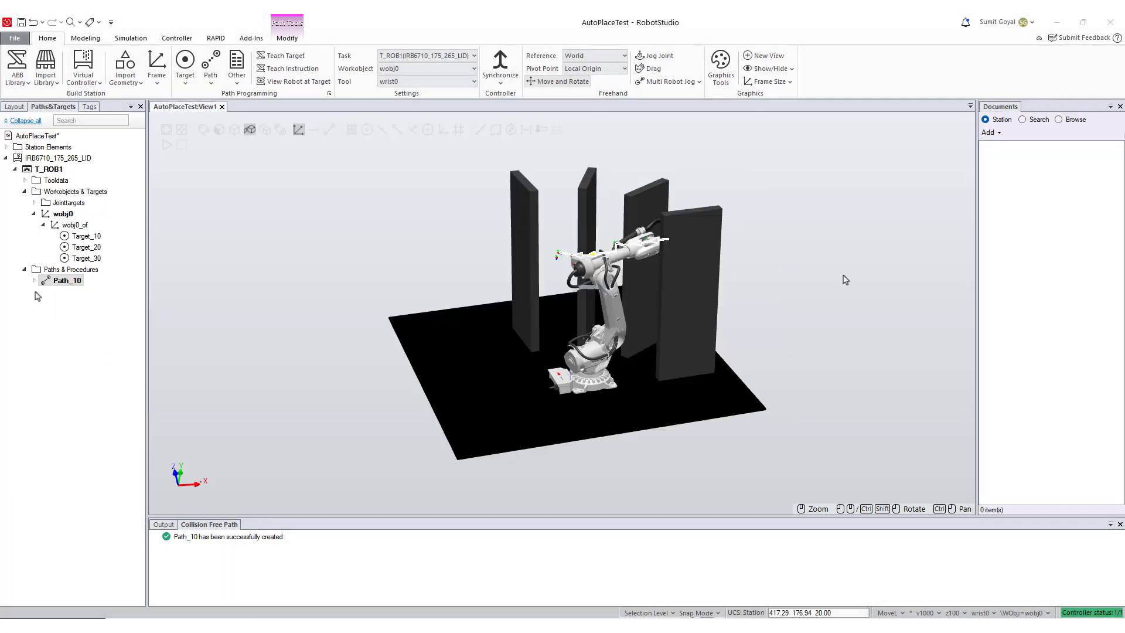
# Step: Expand Path_10's 15 MoveAbsJ instructions and move the robot along the path
pyautogui.click(34, 280)
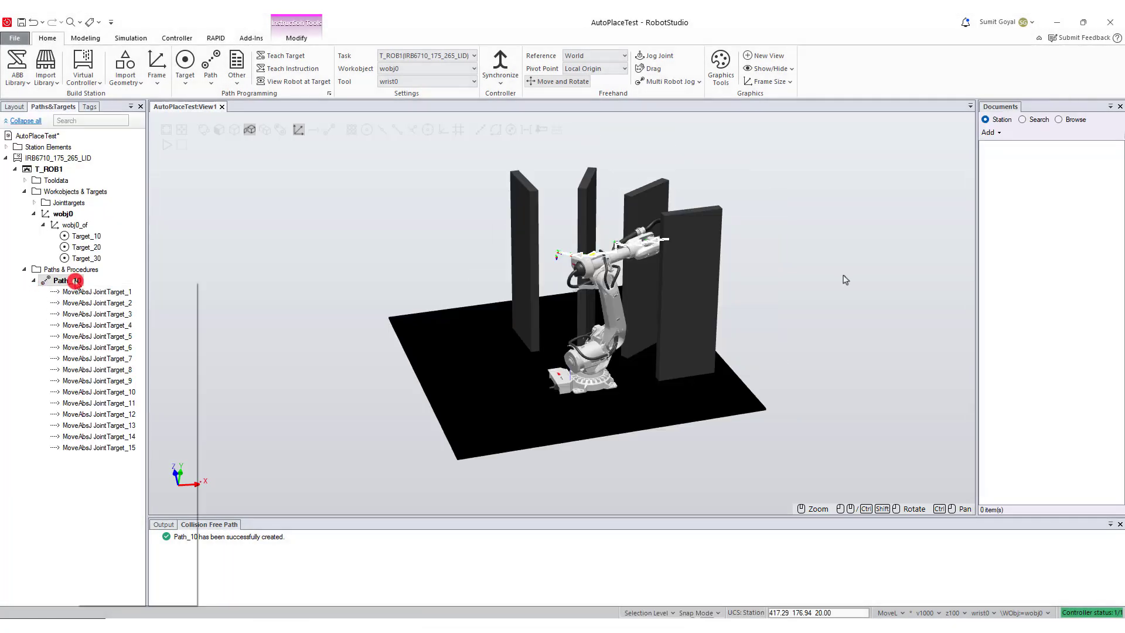
pyautogui.rightClick(64, 280)
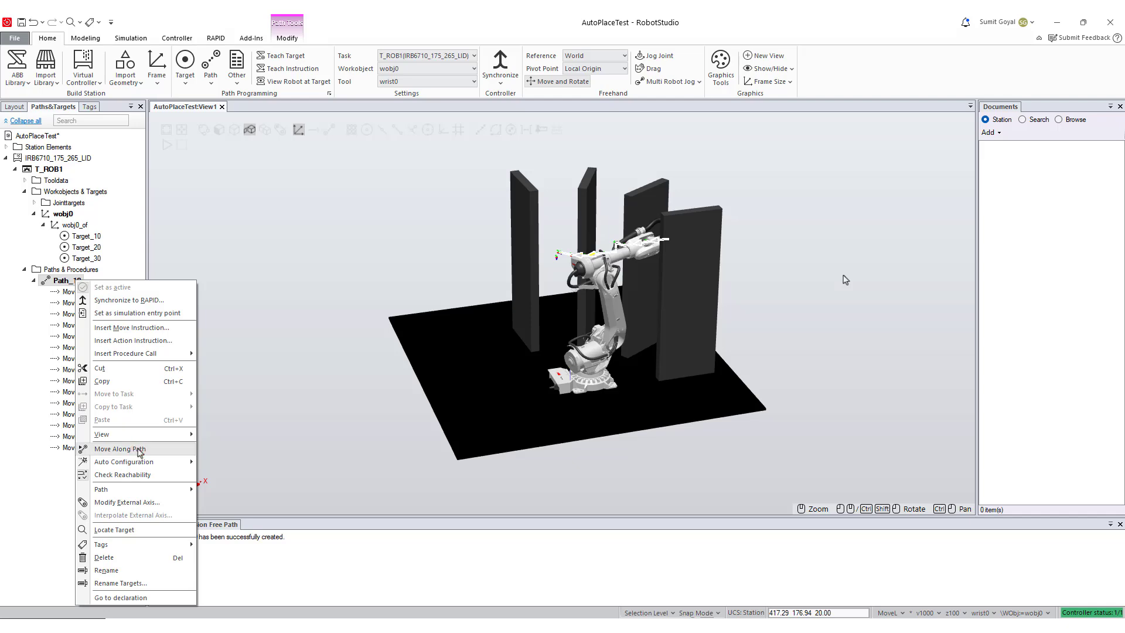
pyautogui.click(119, 448)
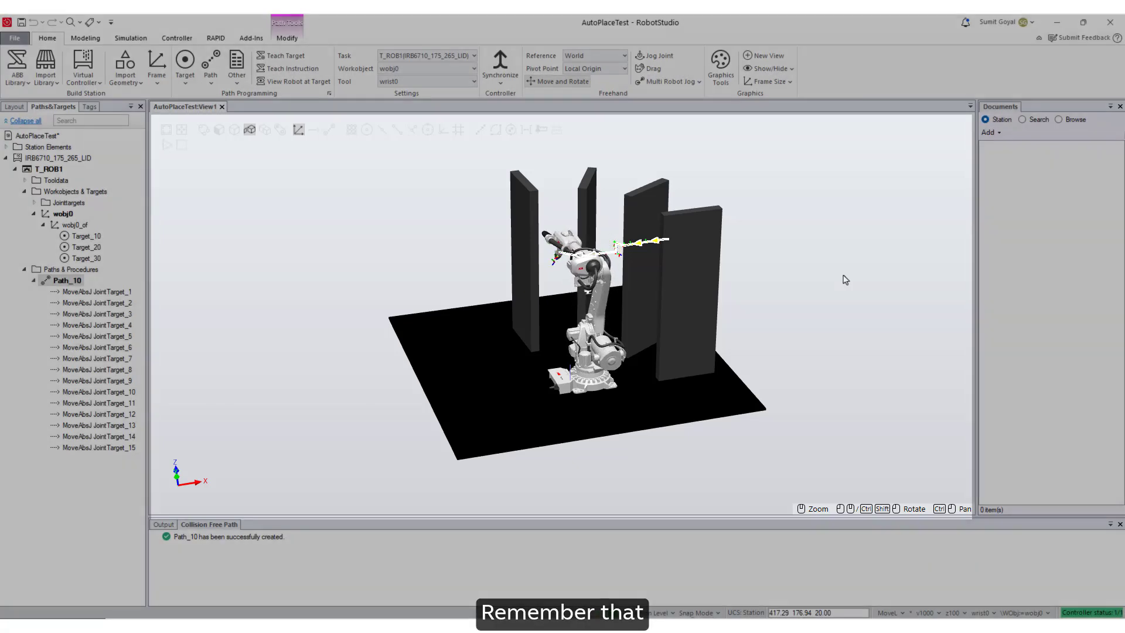
# Step: View all placement results for the ceiling-mounted robot example above the cell
pyautogui.click(20, 342)
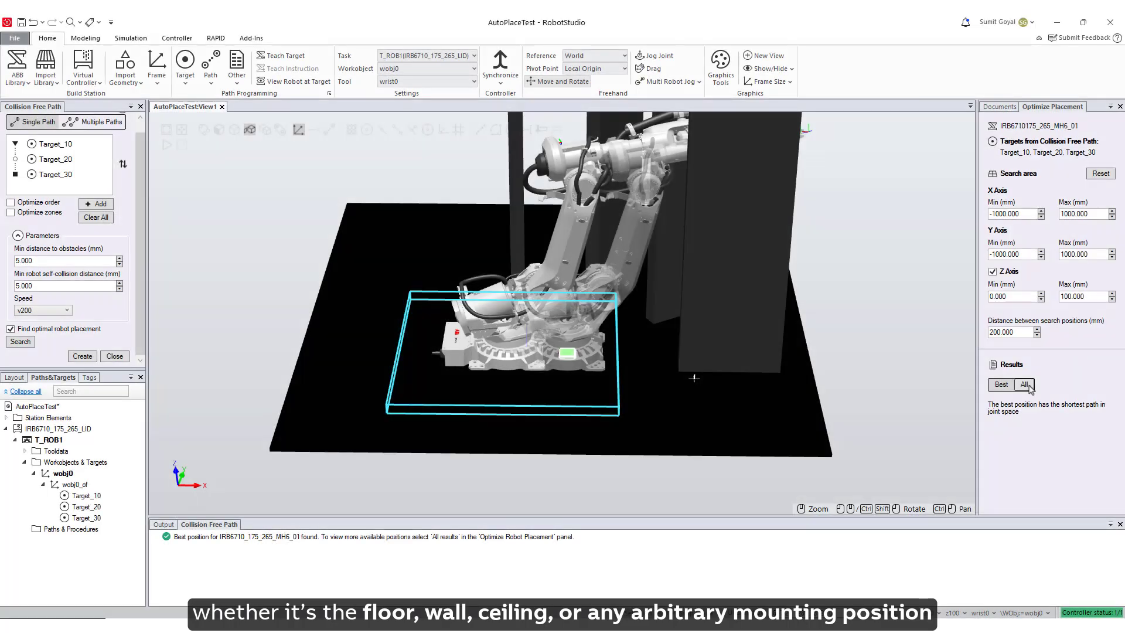
pyautogui.click(1018, 385)
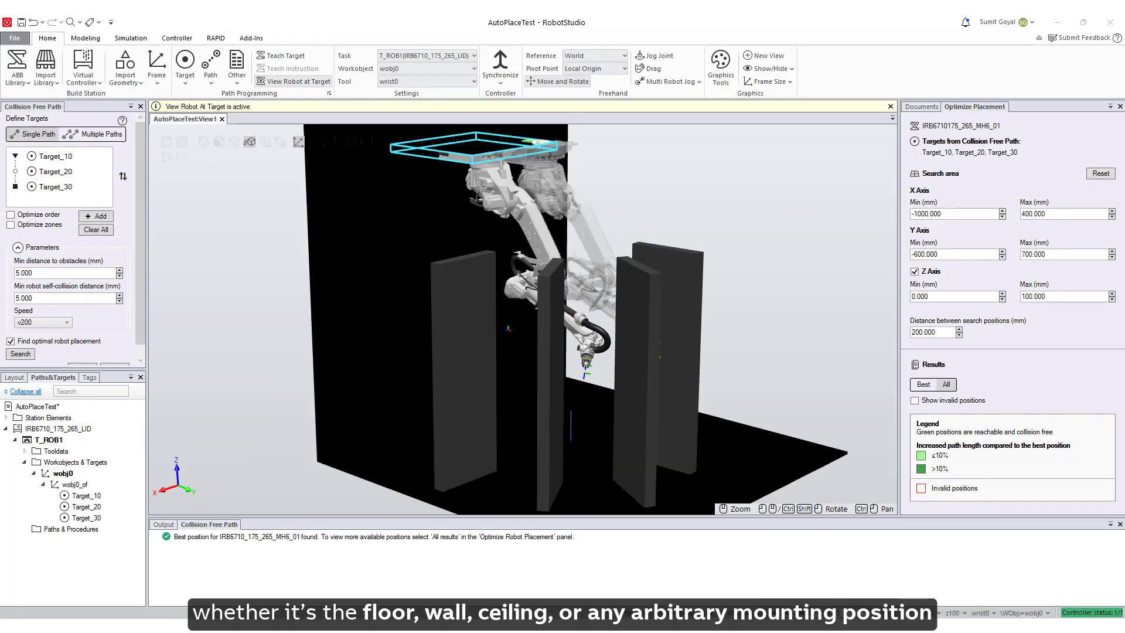